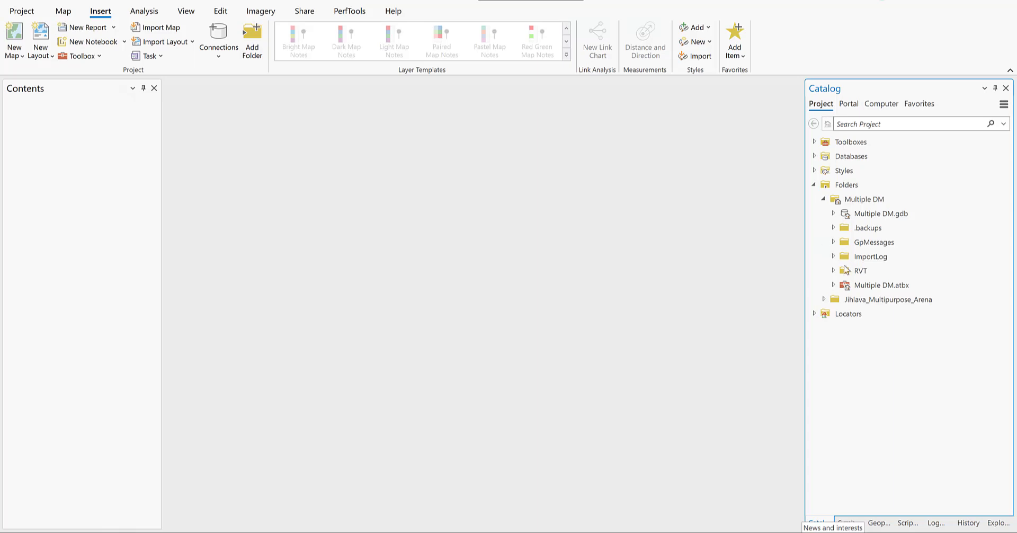
Show the Model properties of House_Model_B.rvt from the RVT folder, reading file version 2018
click(834, 270)
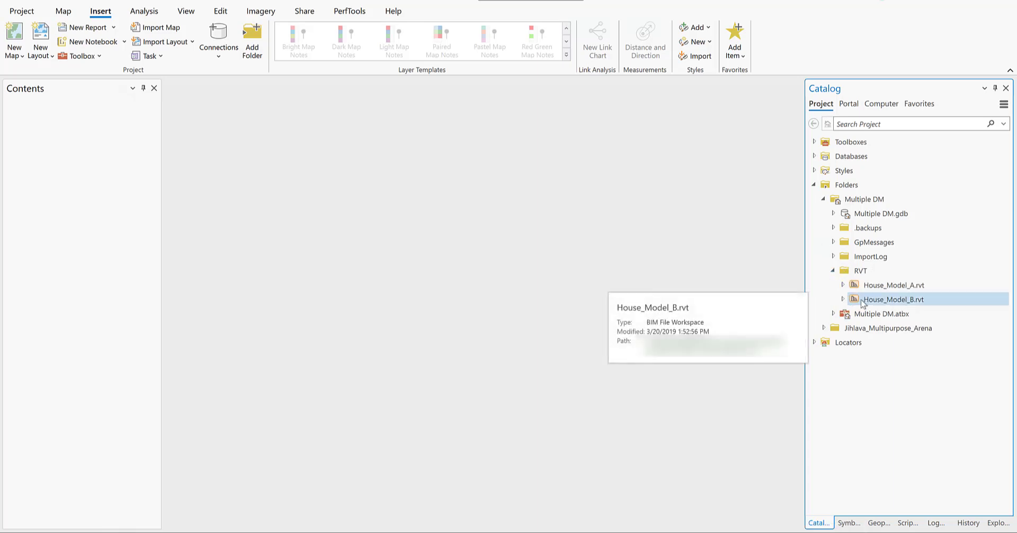
right_click(894, 299)
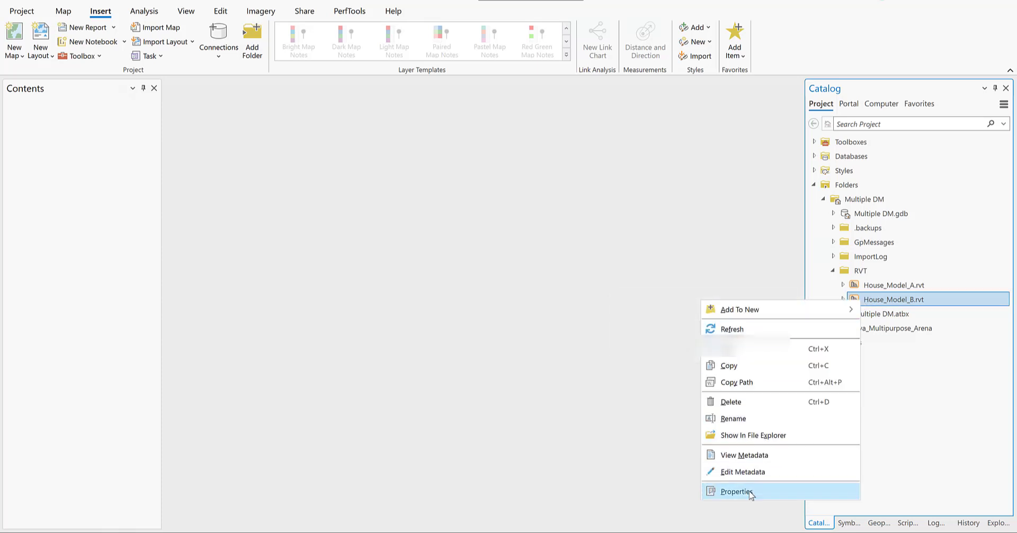
click(736, 491)
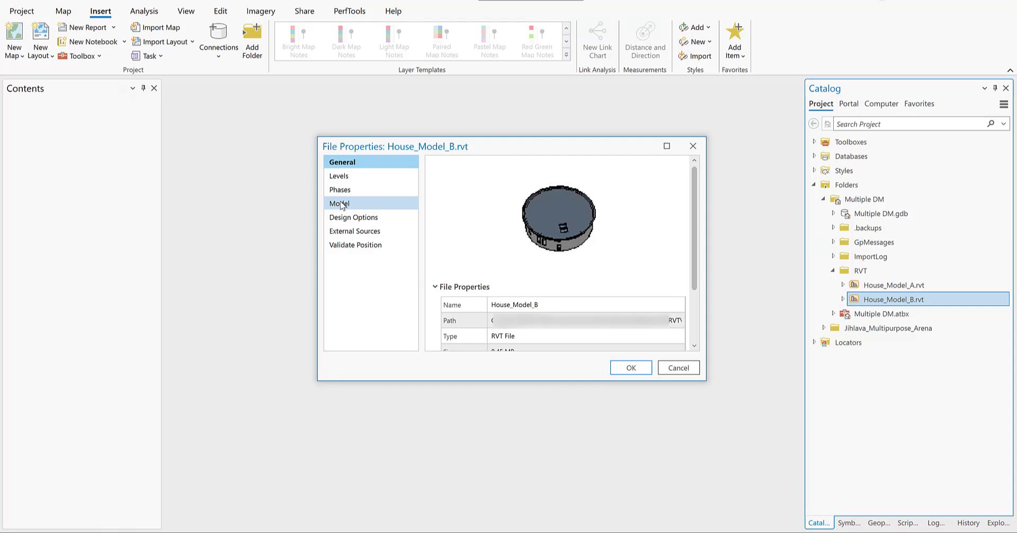
click(339, 203)
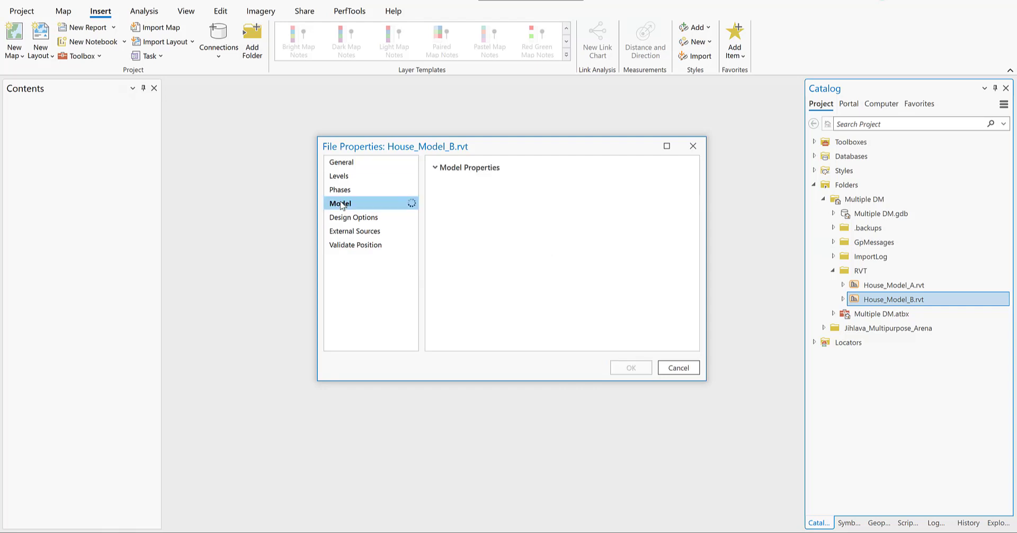
click(340, 203)
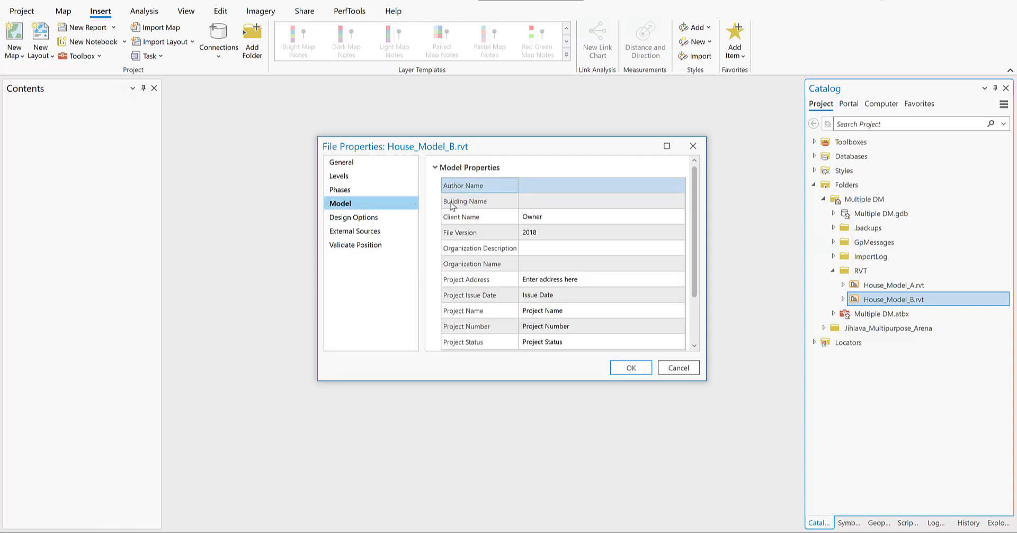
click(597, 232)
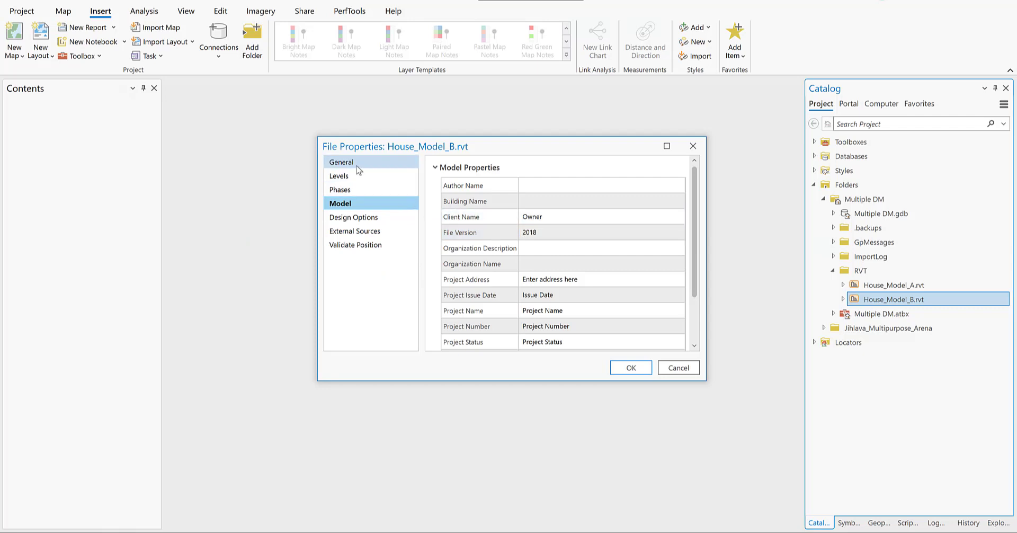
Upgrade House_Model_B.rvt from the General page and confirm Model now reads file version 2023
click(341, 162)
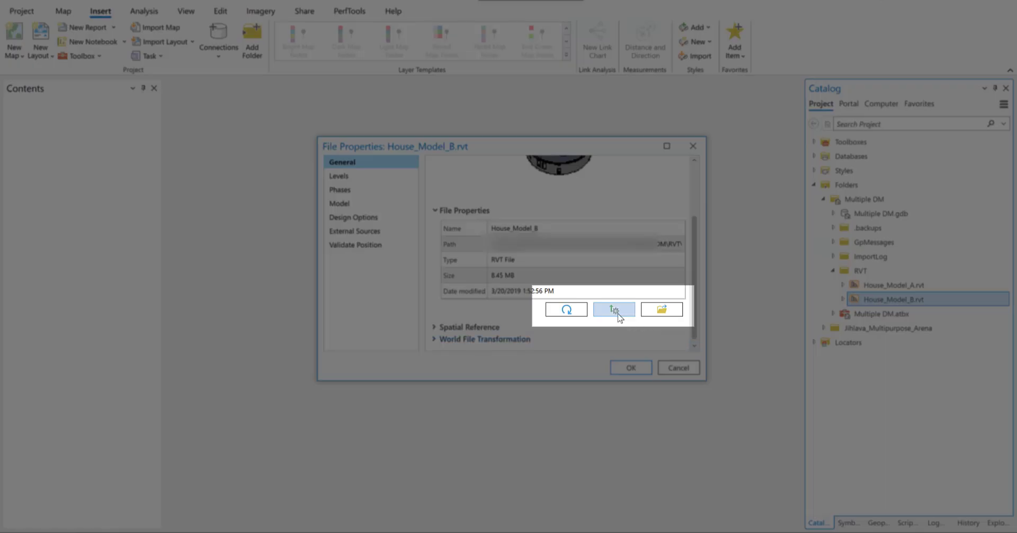
mouse_move(613, 308)
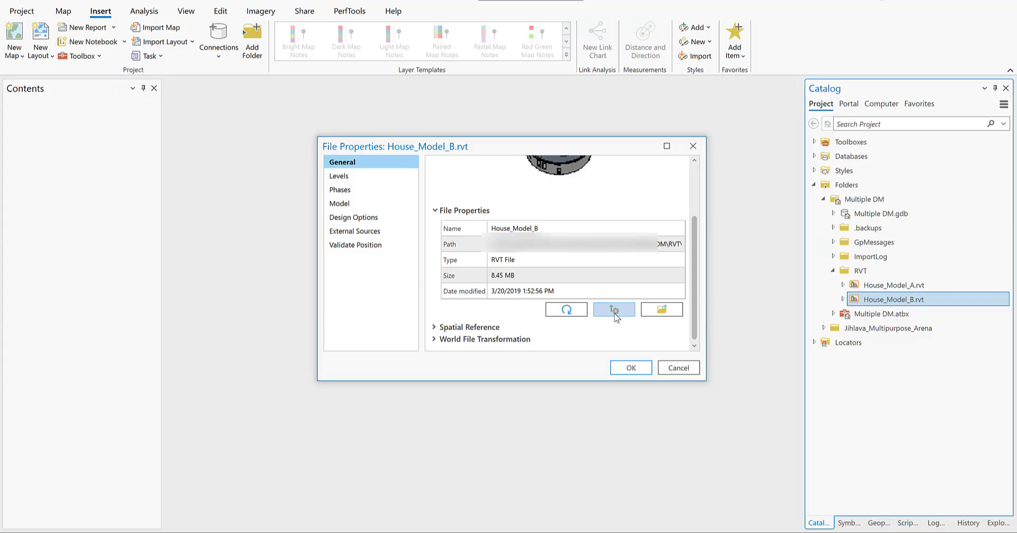
click(613, 309)
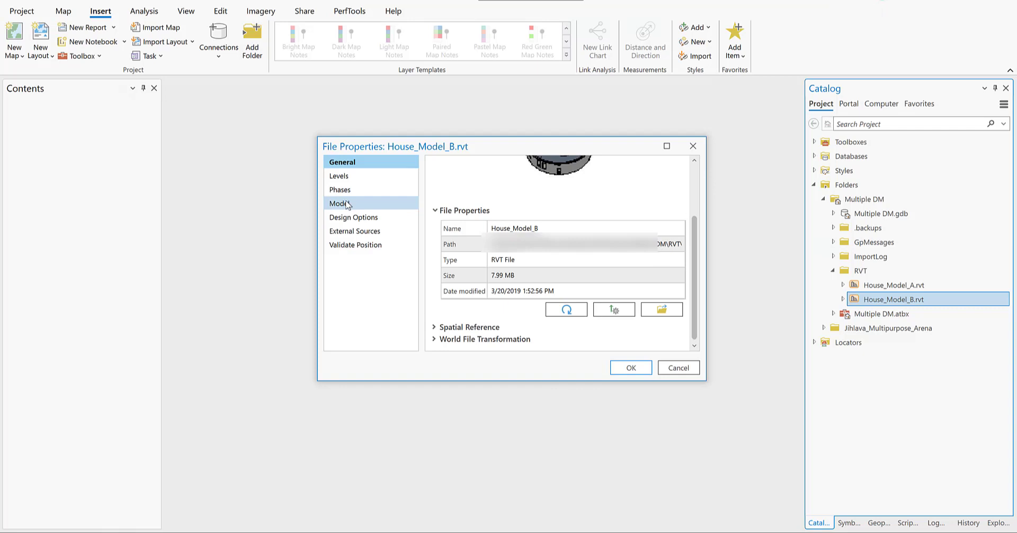
click(342, 204)
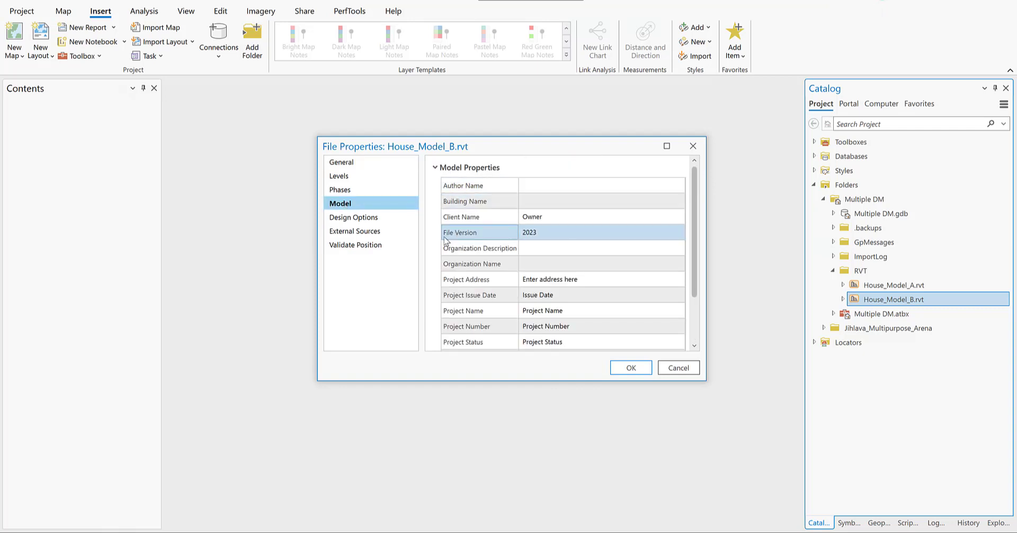
click(629, 367)
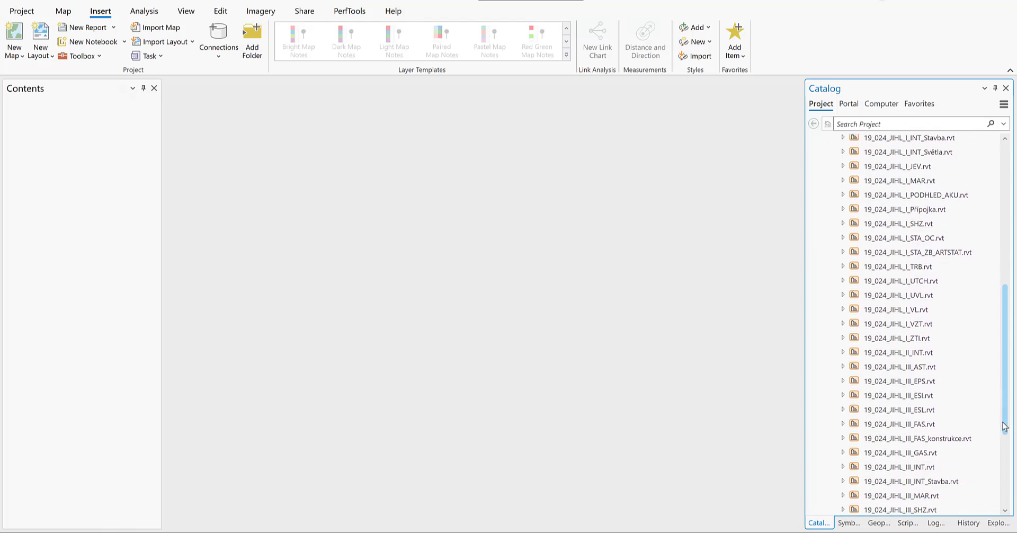
Run BIM File To Geodatabase on all the arena .rvt files to create the Jihlava_Arena dataset
click(878, 522)
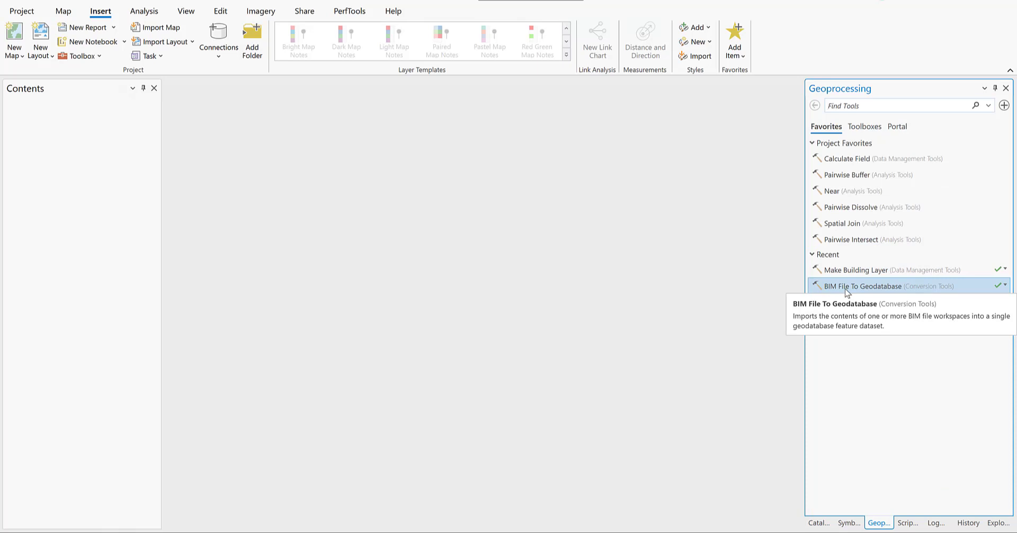
click(862, 286)
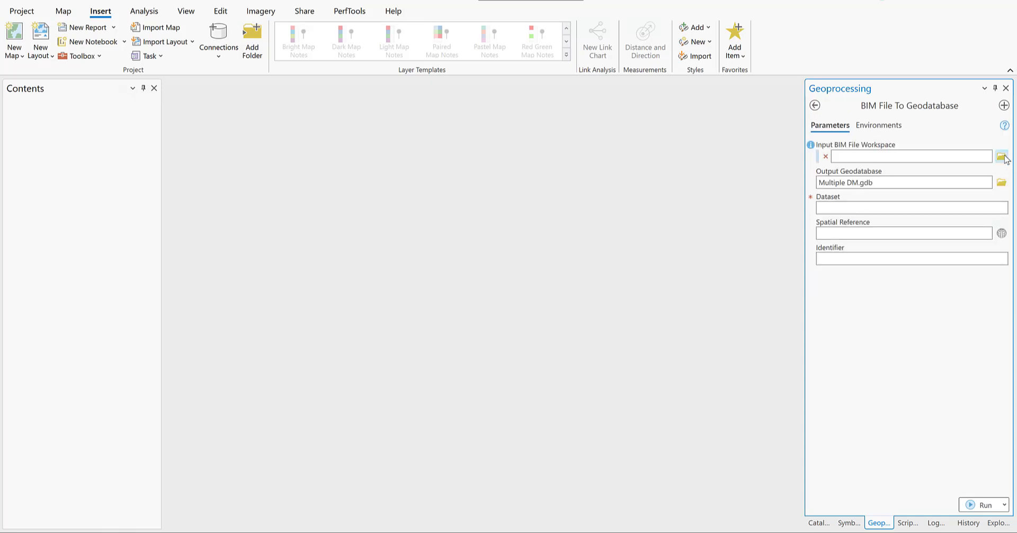
click(1001, 156)
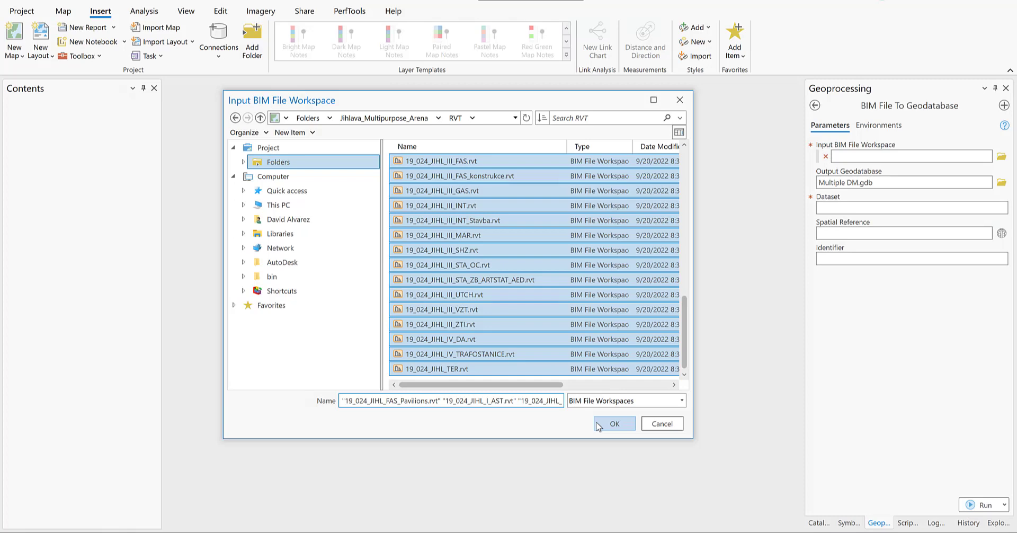
click(613, 423)
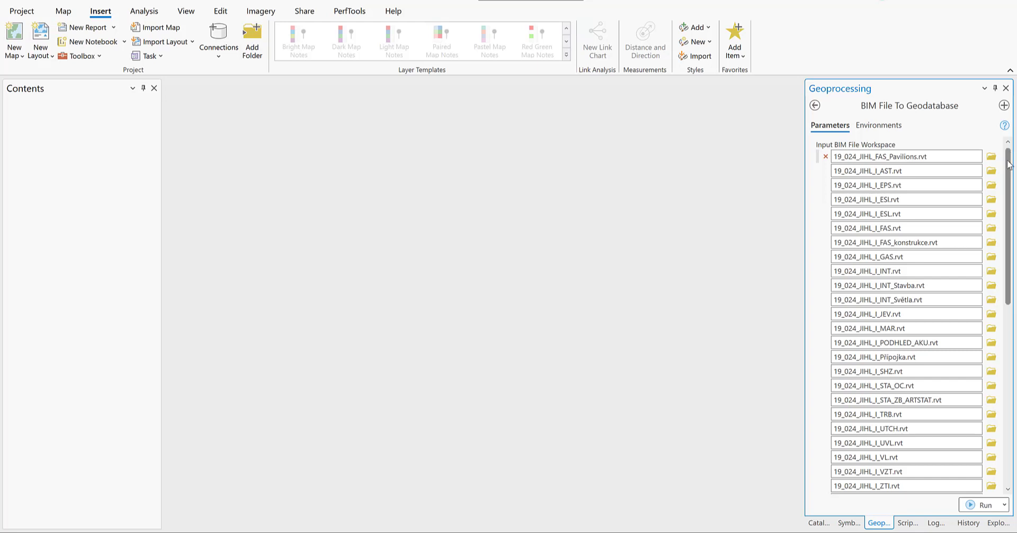
scroll(down, 3)
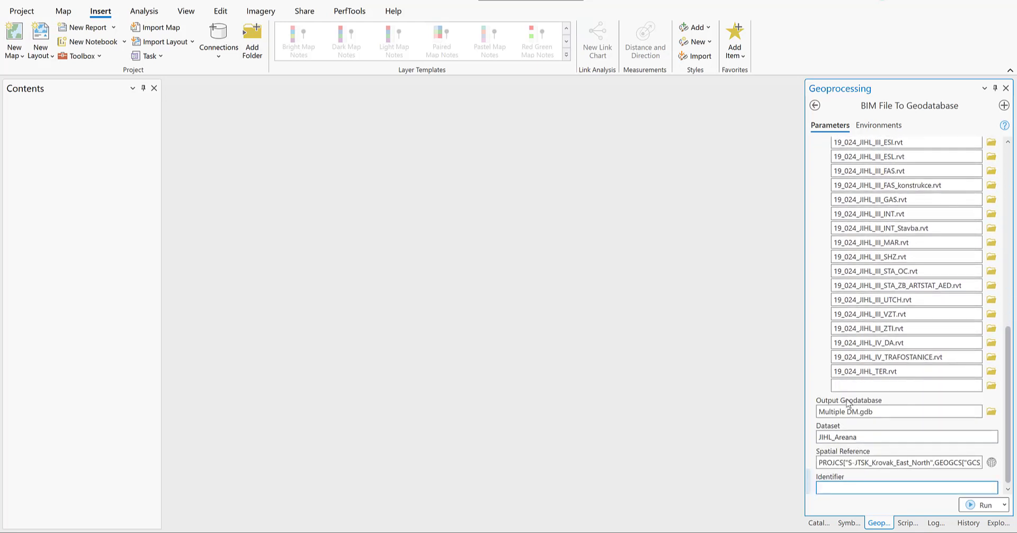
click(904, 487)
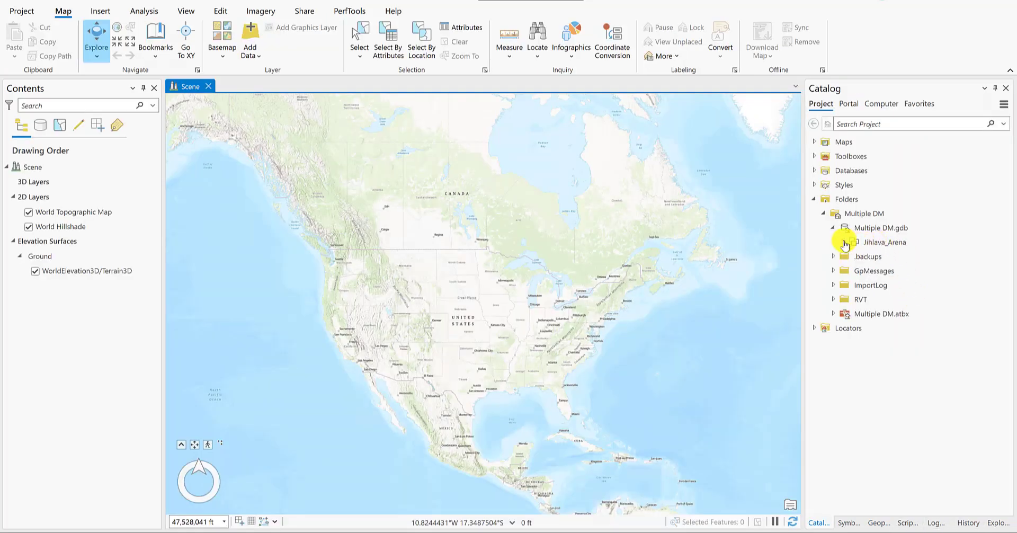
Run Make Building Layer on Jihlava_Arena to draw Jihlava_Arena_Layer in the scene
click(835, 242)
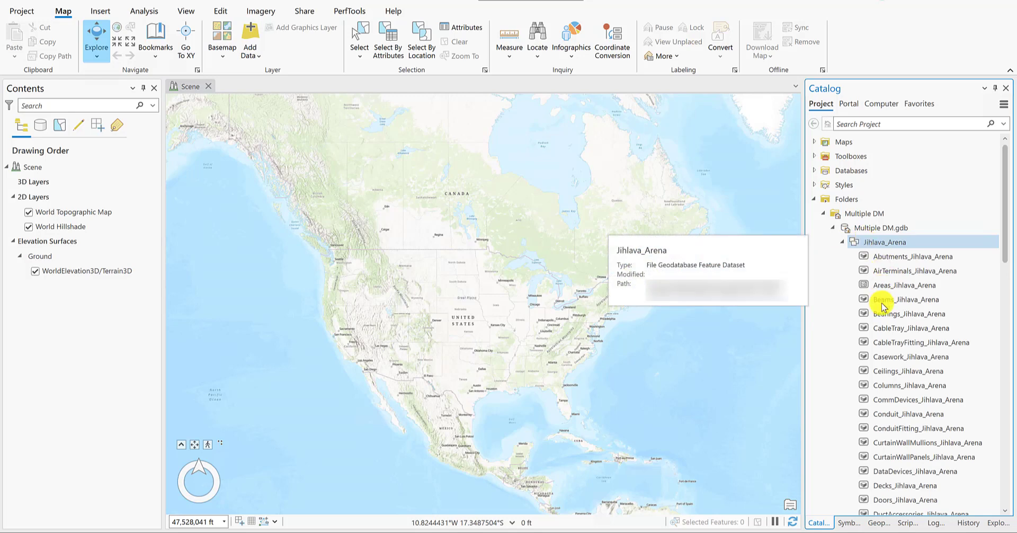
click(911, 327)
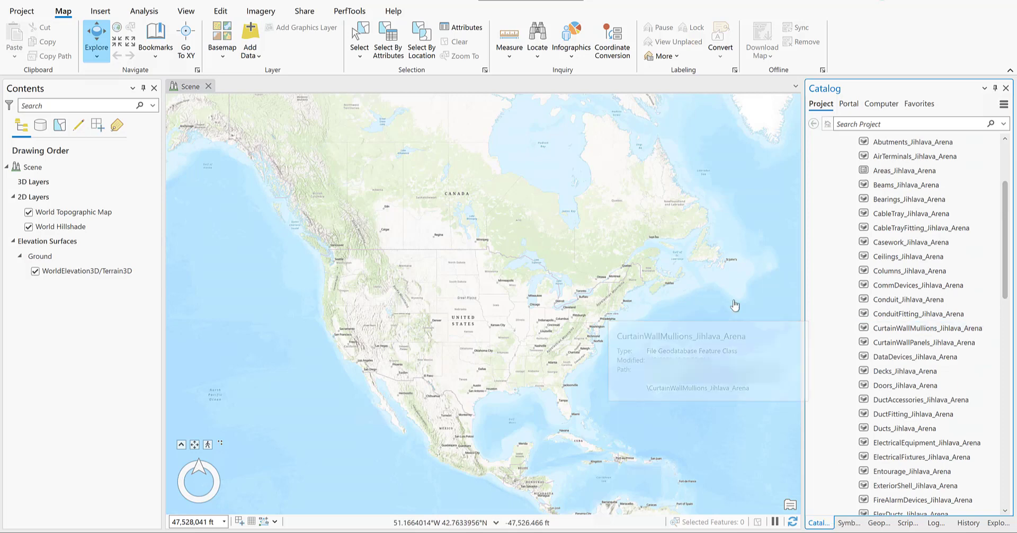
click(878, 522)
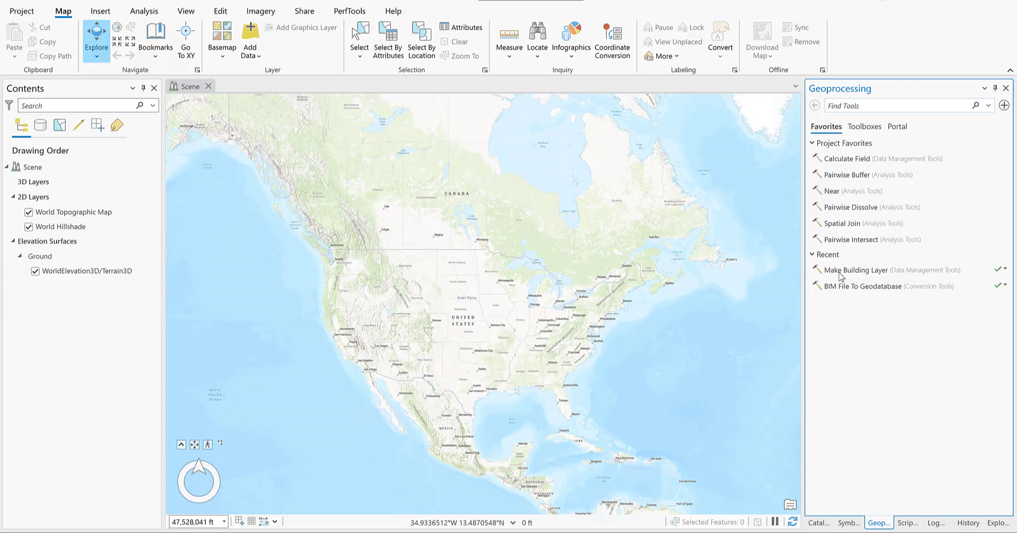
click(856, 270)
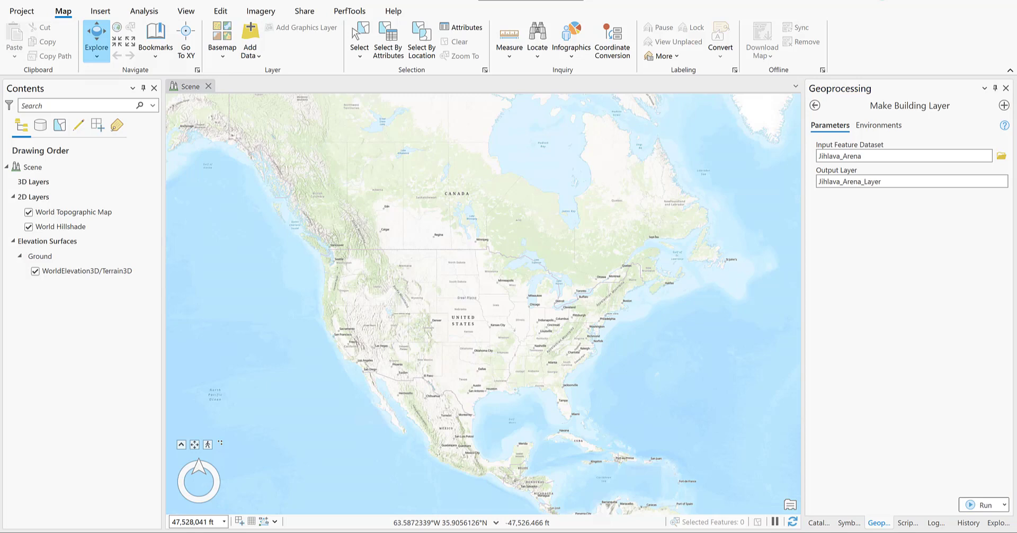
click(983, 475)
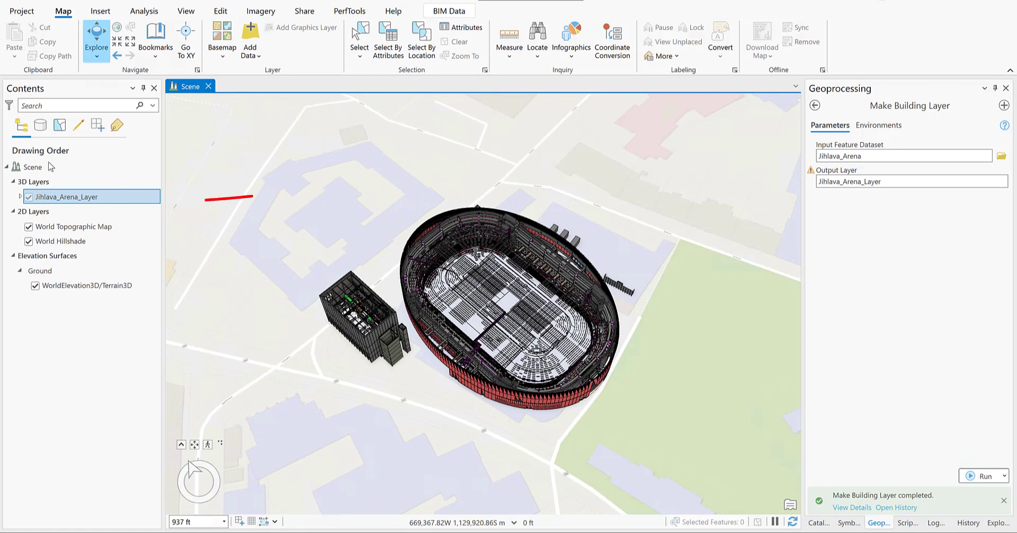
Start Create Building Scene Layer Content for the expanded Jihlava_Arena_Layer
click(21, 196)
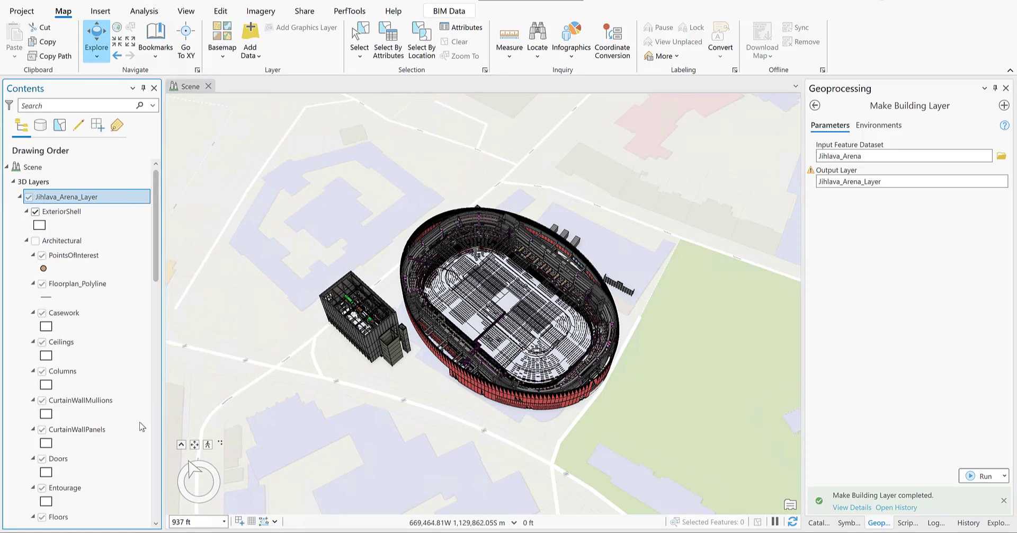
mouse_move(142, 427)
text(Building Scene)
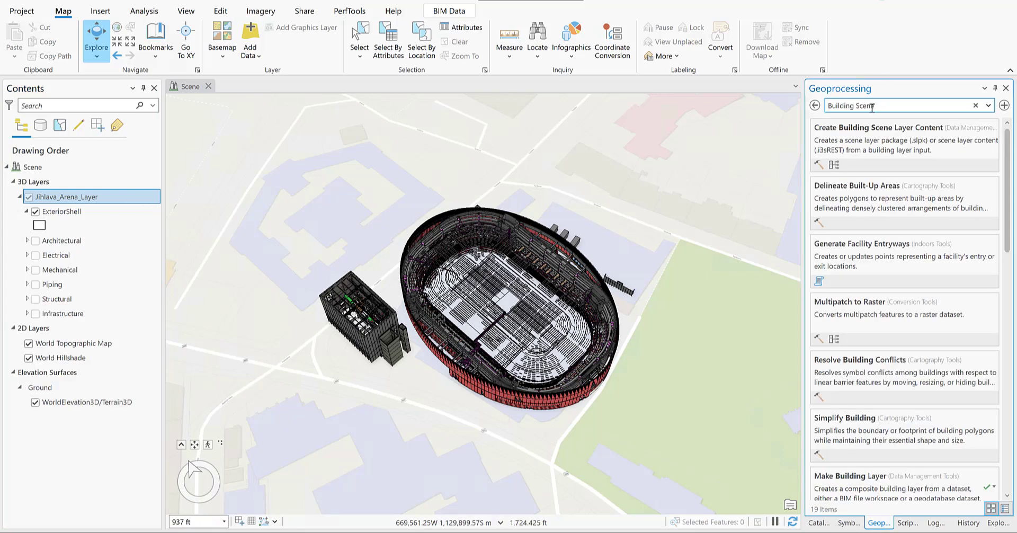
click(882, 128)
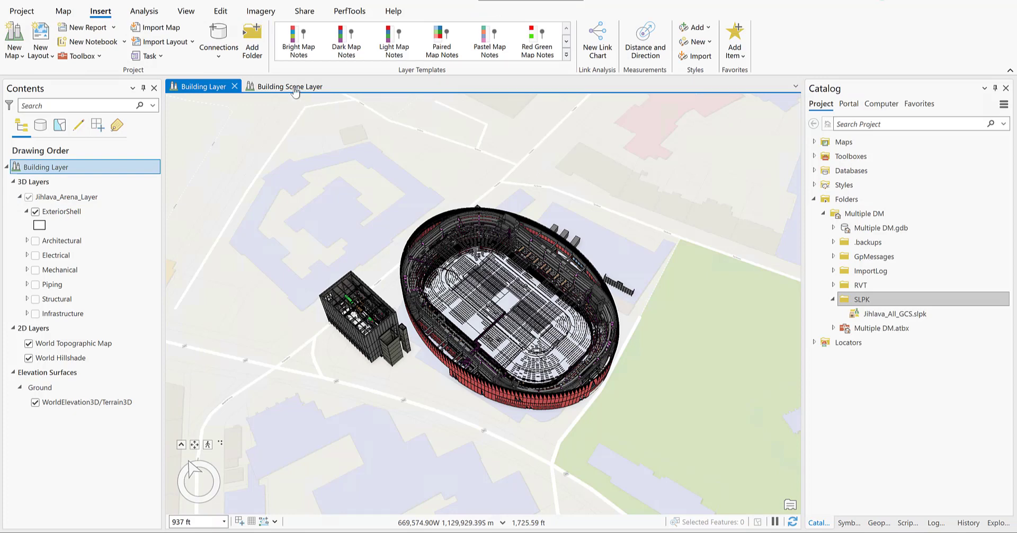
Add Jihlava_All_GCS.slpk to the current scene, then view the Jihlava_Arena web scene in Scene Viewer
right_click(897, 314)
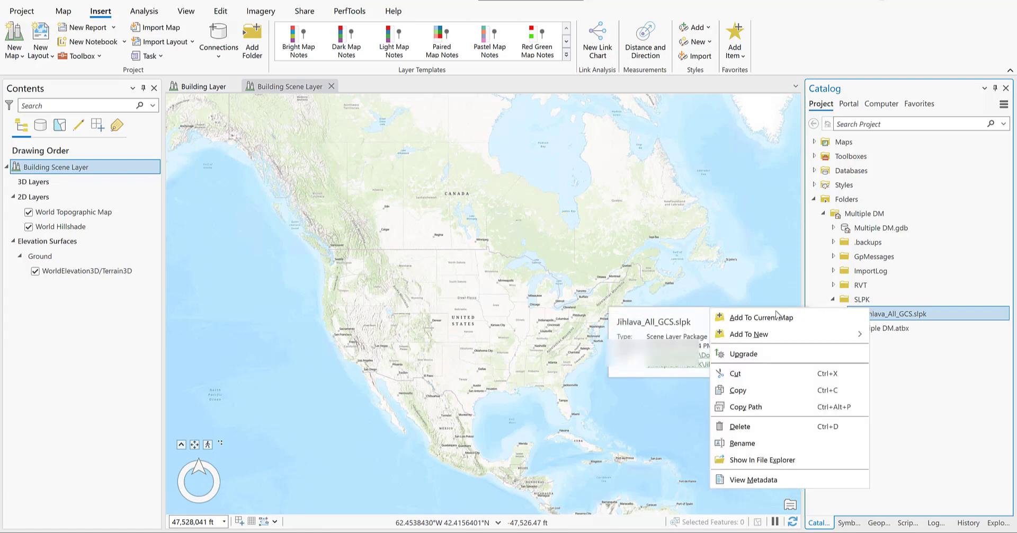
click(758, 318)
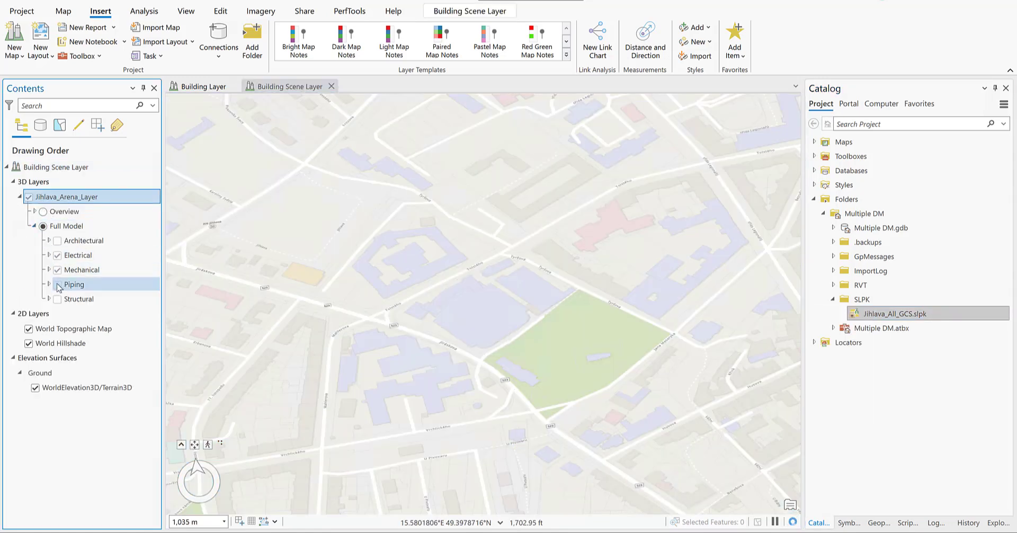
click(57, 299)
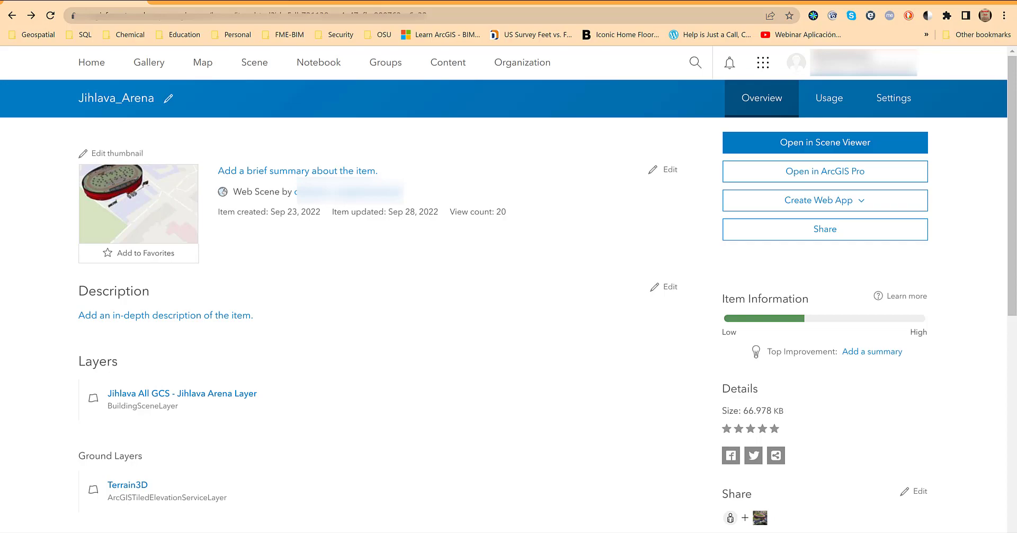
click(824, 142)
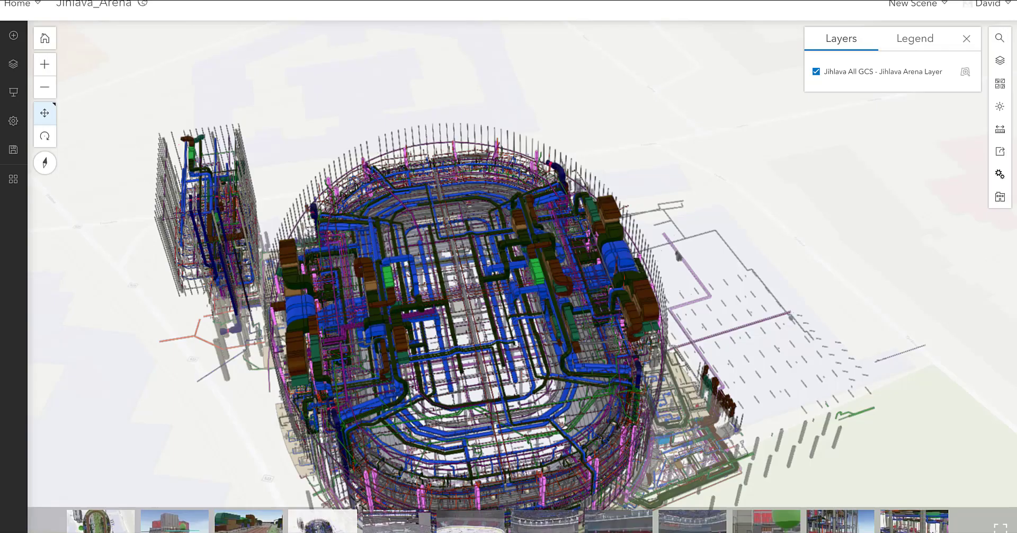